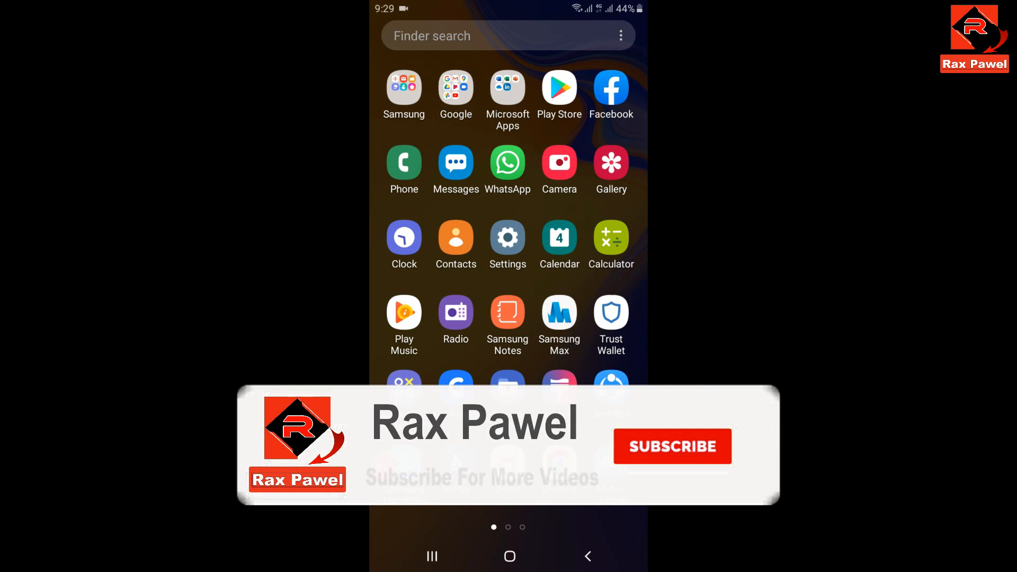
Launch Trust Wallet and go to the manage-tokens list.
{"action": "left_click", "coordinate": [672, 446]}
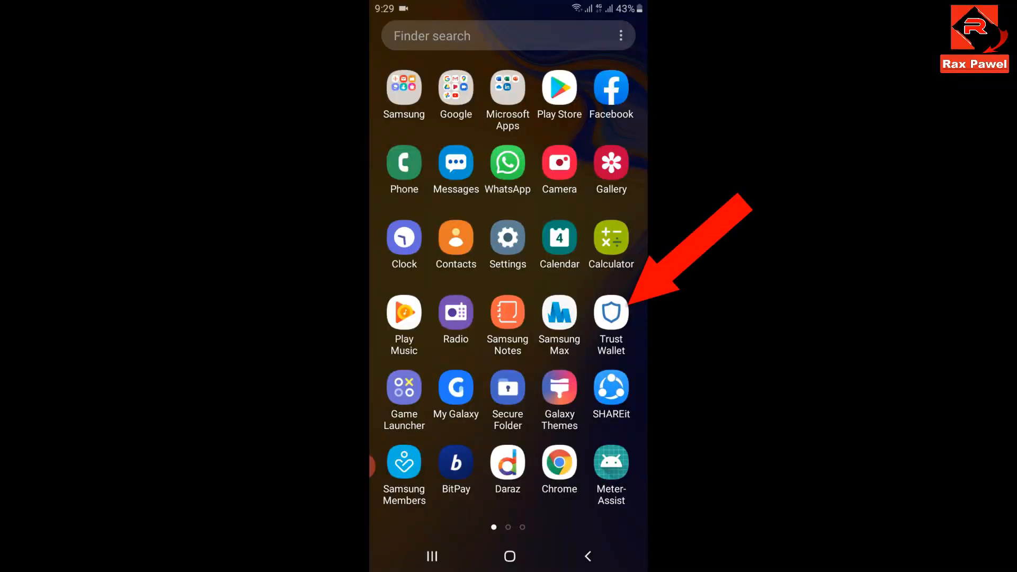
{"action": "left_click", "coordinate": [610, 313]}
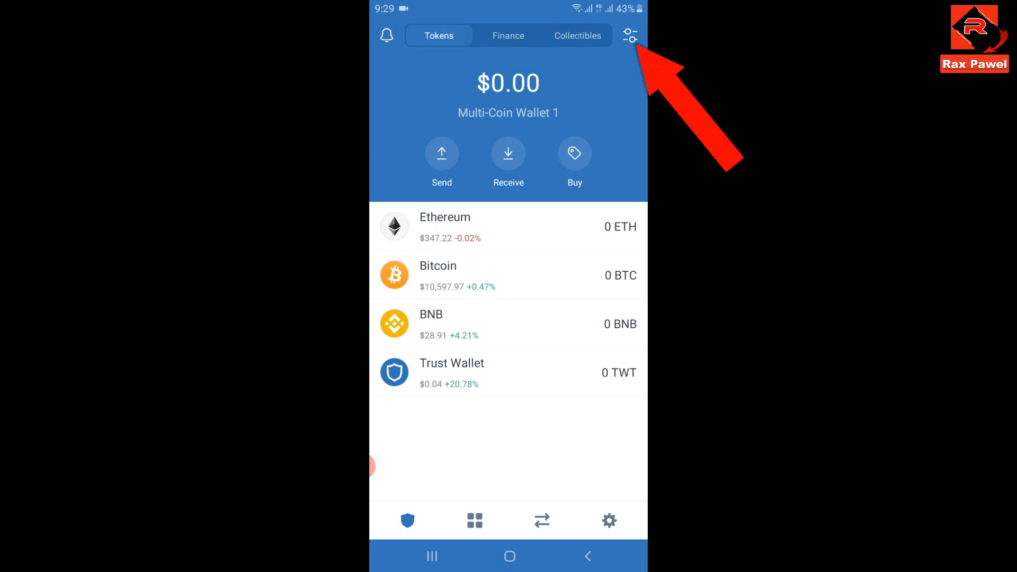
{"action": "left_click", "coordinate": [631, 37]}
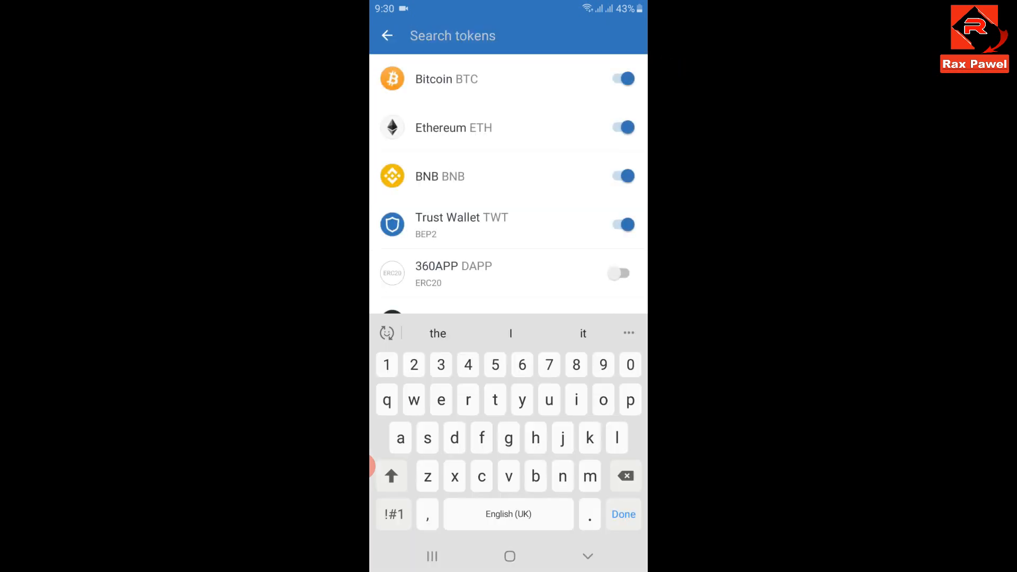
Search '360app', enable the 360APP token and return to the token list.
{"action": "type", "text": "360app"}
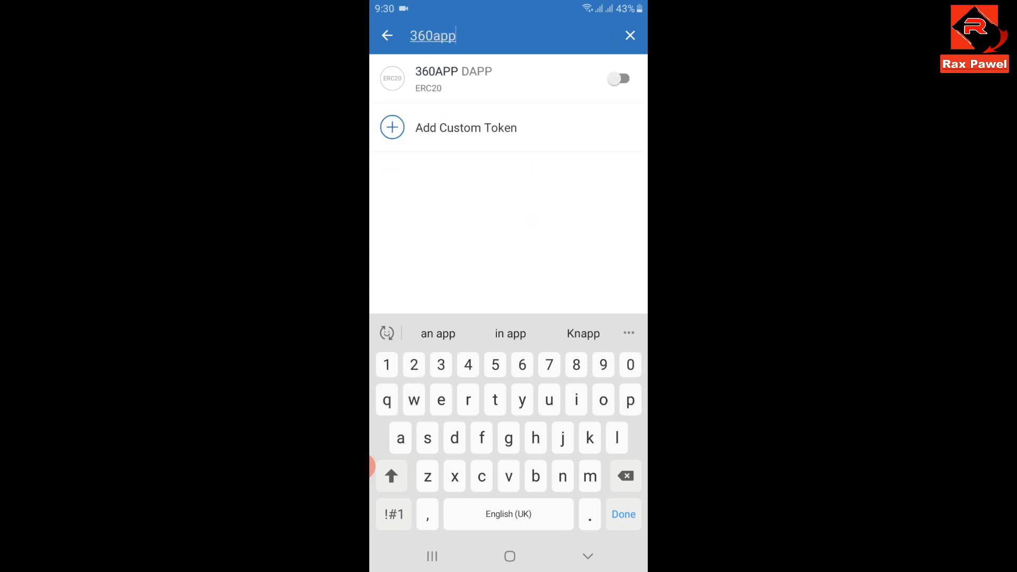
{"action": "left_click", "coordinate": [620, 78]}
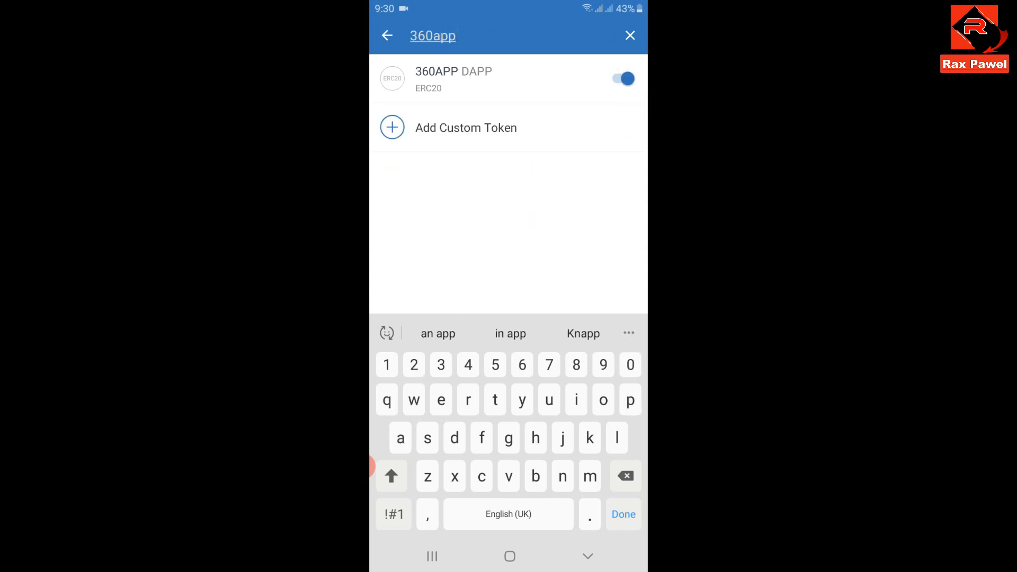
{"action": "left_click", "coordinate": [630, 36]}
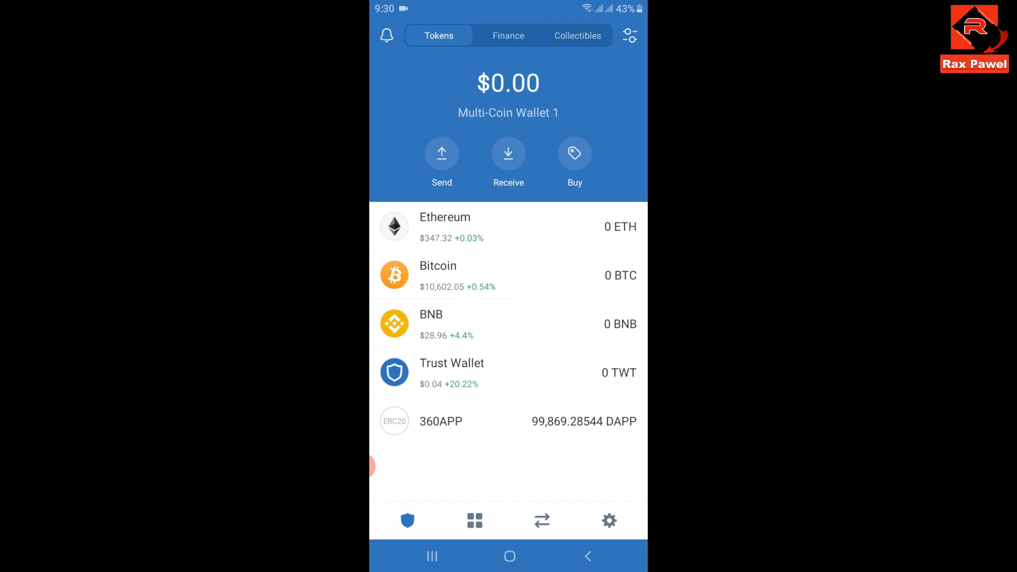
Search 'yjm' then 'yyb' in manage tokens and enable the YiYouBao token.
{"action": "left_click", "coordinate": [632, 37]}
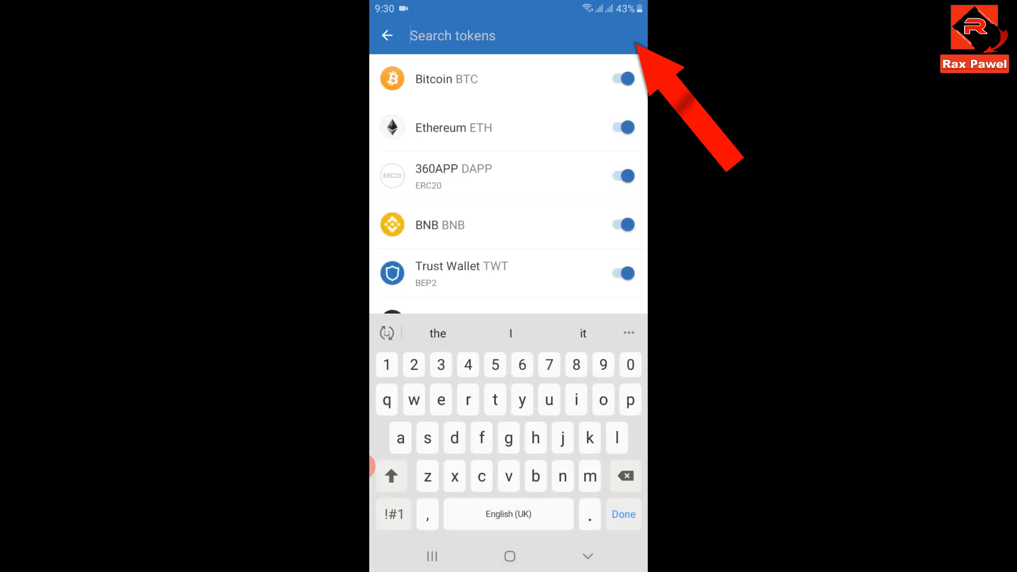
{"action": "type", "text": "y"}
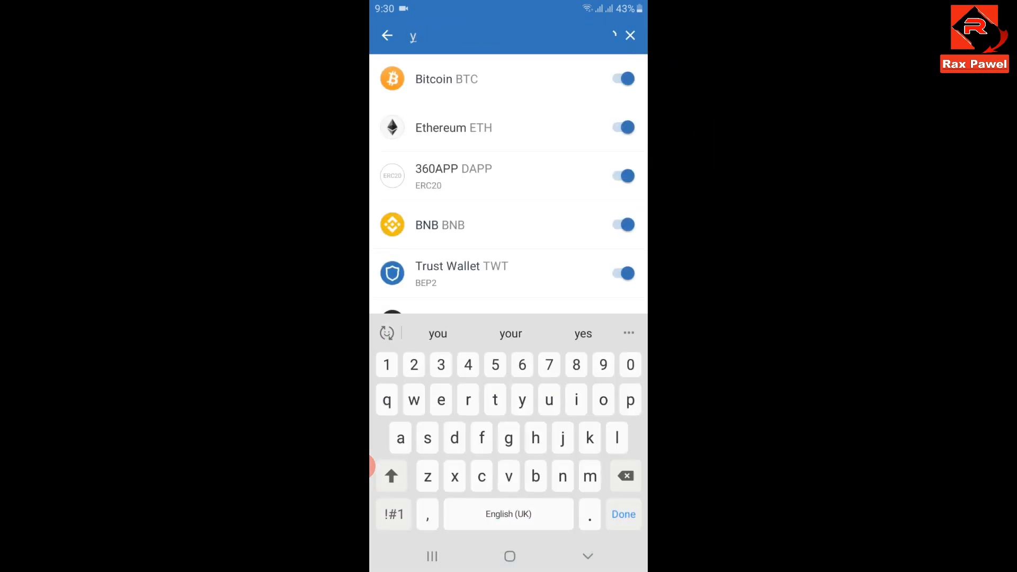
{"action": "type", "text": "jm"}
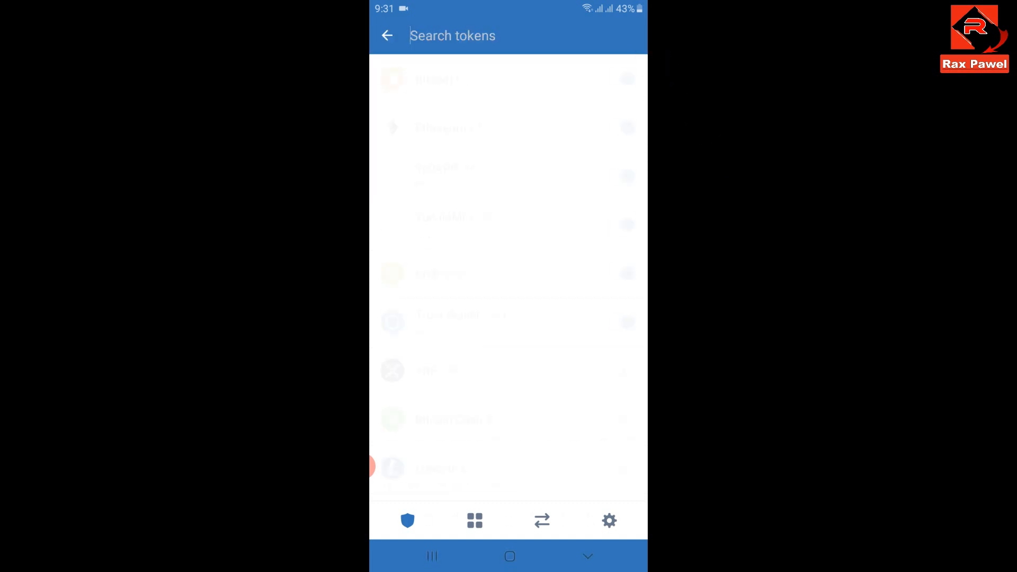
{"action": "type", "text": "yyb"}
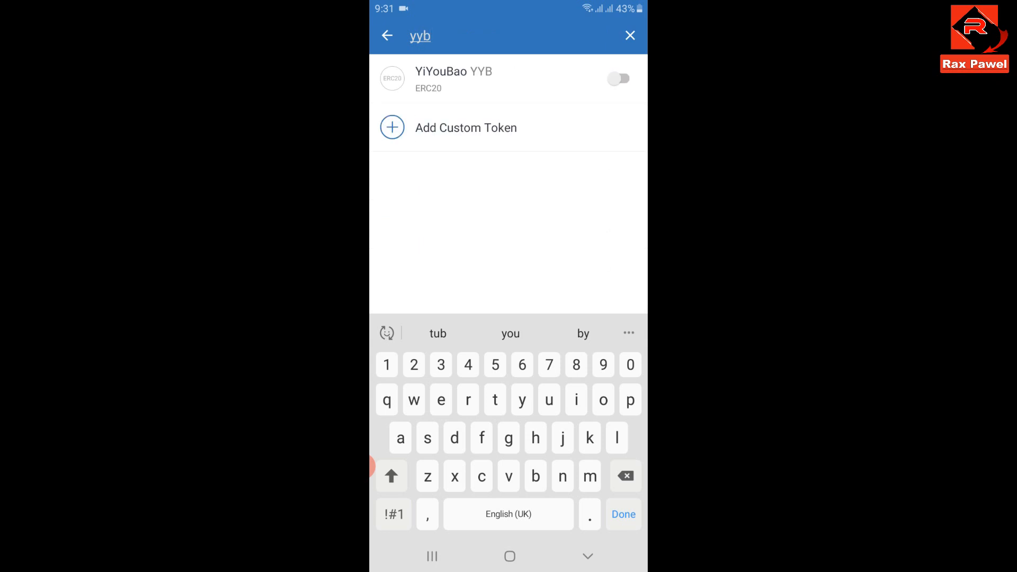
{"action": "left_click", "coordinate": [620, 79]}
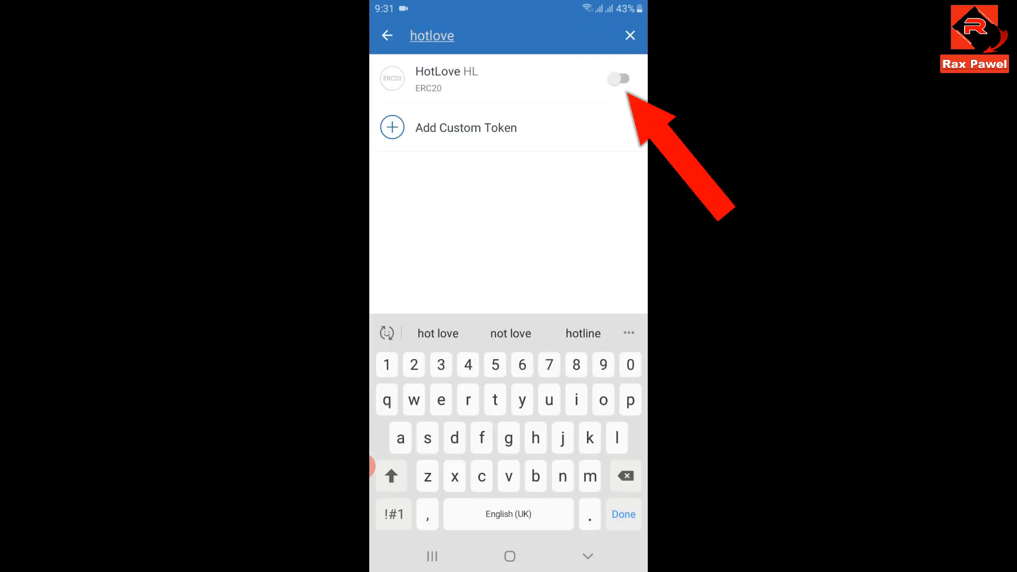
Enable the HotLove token, finish adding tokens and view YunJiaMi's balance details.
{"action": "left_click", "coordinate": [619, 79]}
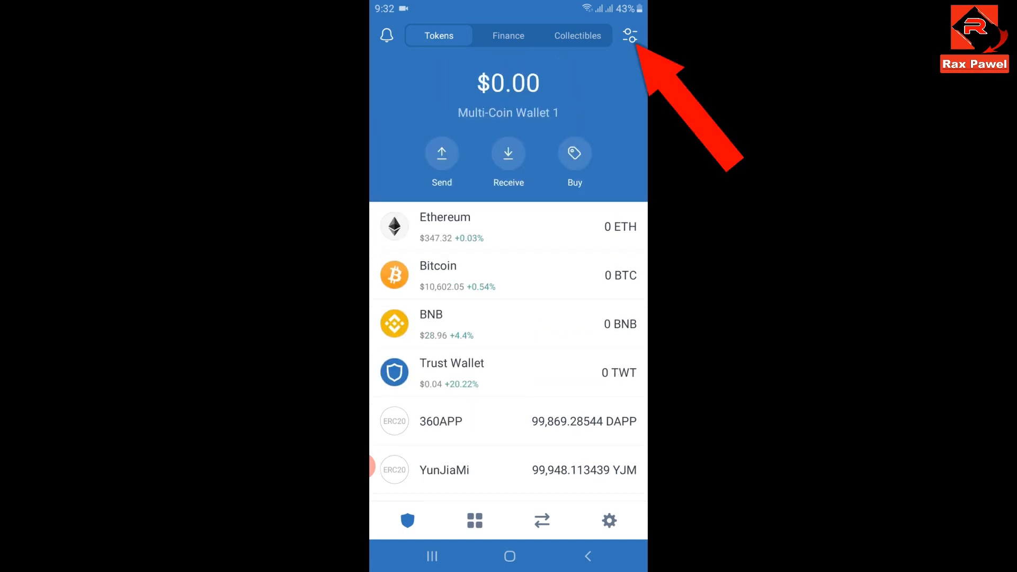
{"action": "left_click", "coordinate": [632, 36]}
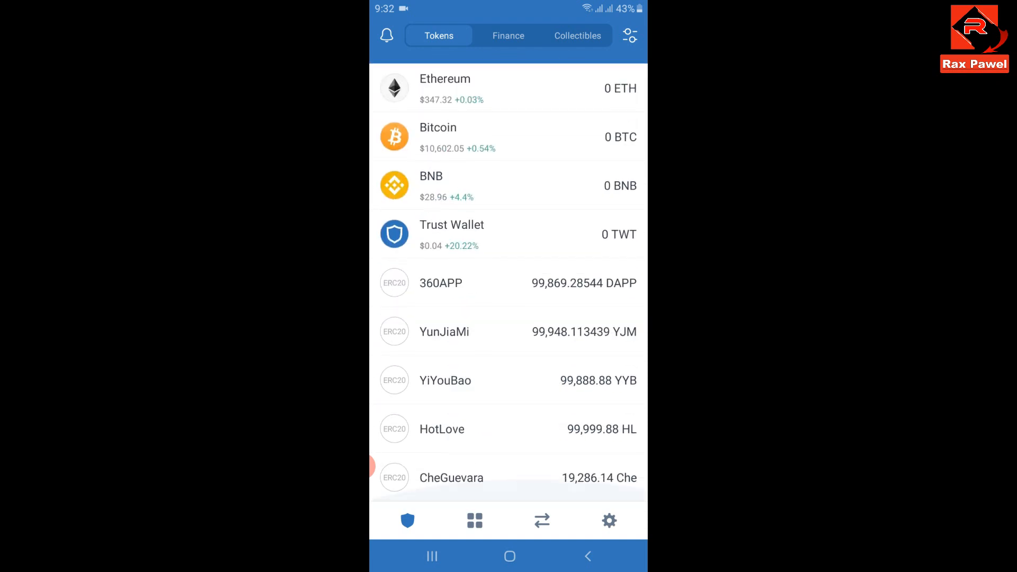
{"action": "left_click", "coordinate": [441, 283]}
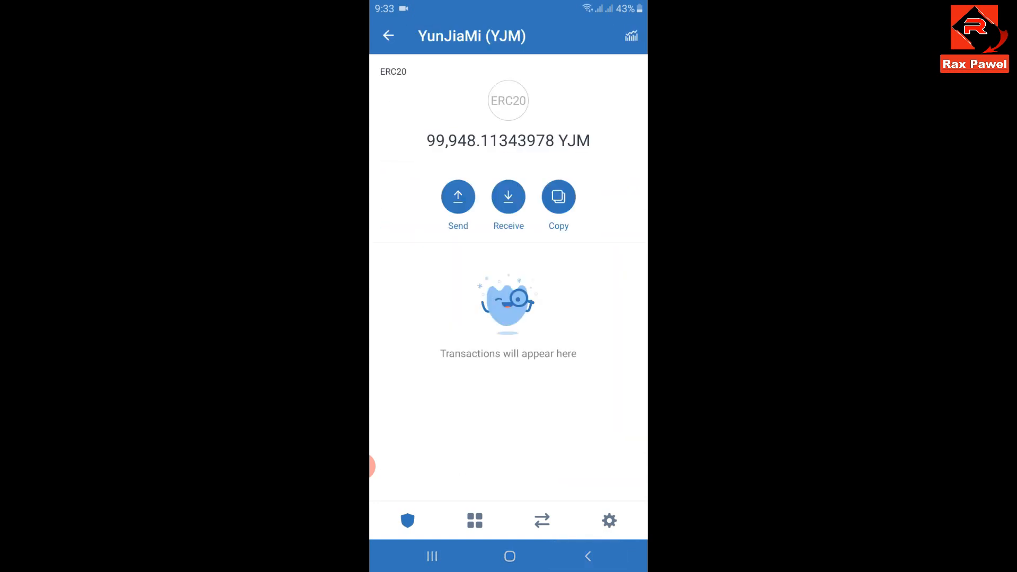
Check the YiYouBao, HotLove and 19,286.14 CheGuevara balances from the token list.
{"action": "left_click", "coordinate": [390, 34]}
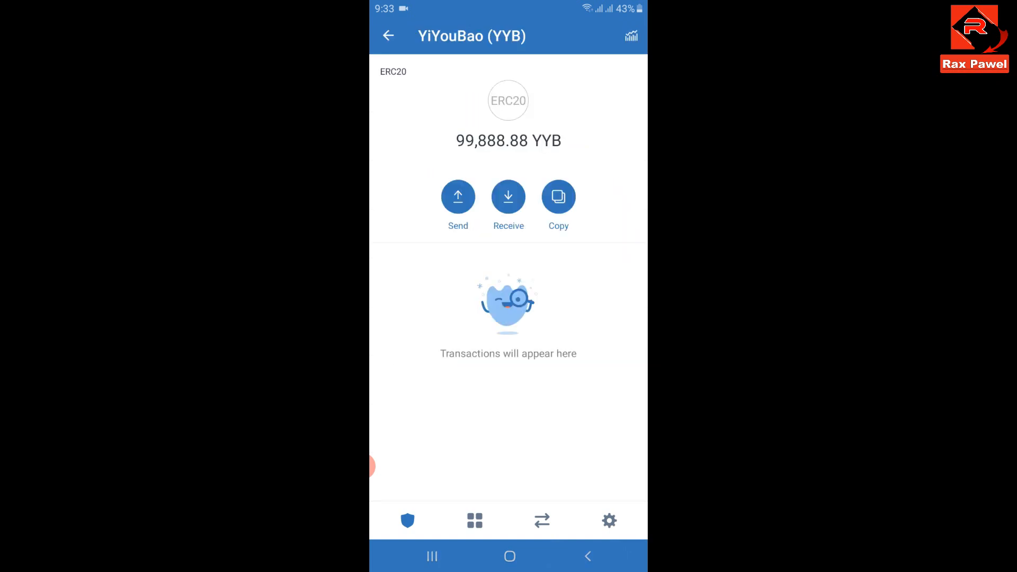
{"action": "left_click", "coordinate": [388, 35]}
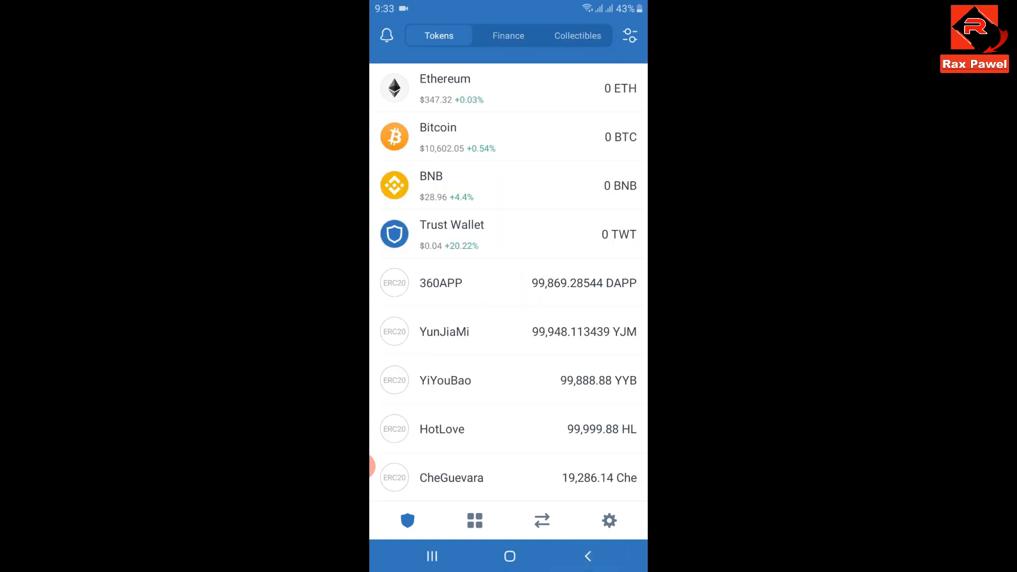
{"action": "left_click", "coordinate": [442, 429]}
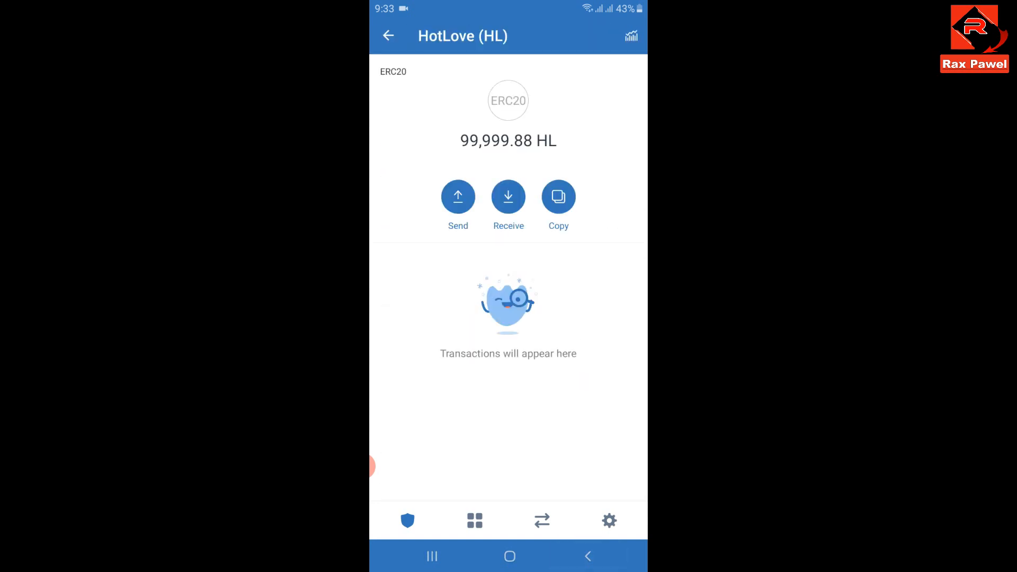
{"action": "left_click", "coordinate": [389, 36]}
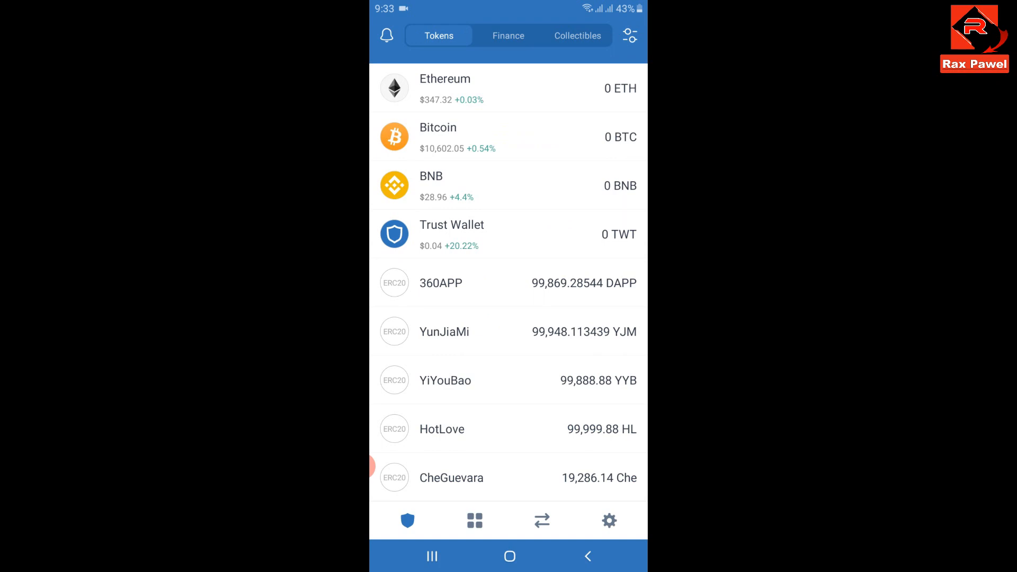
{"action": "left_click", "coordinate": [451, 477]}
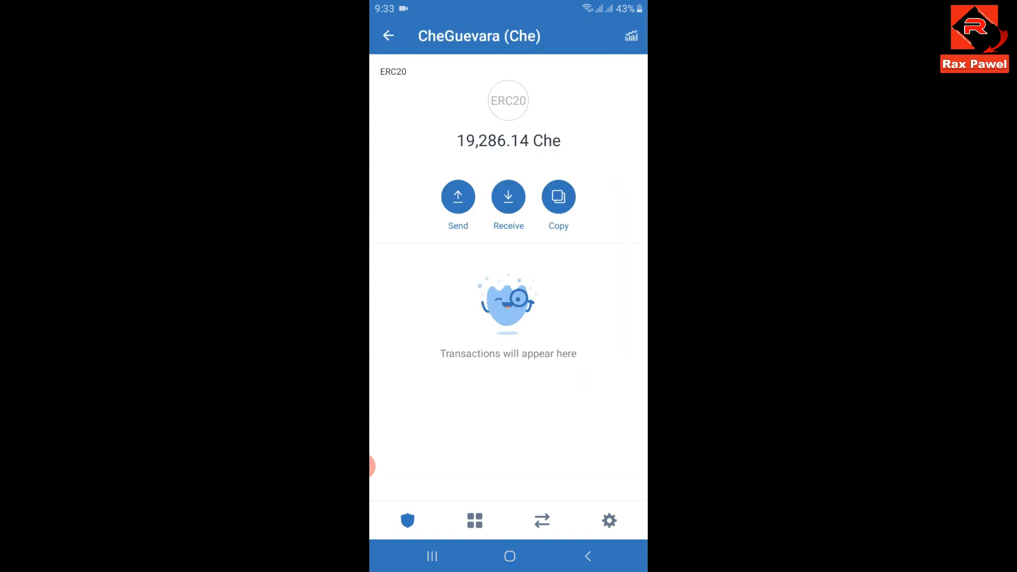
{"action": "left_click", "coordinate": [389, 36]}
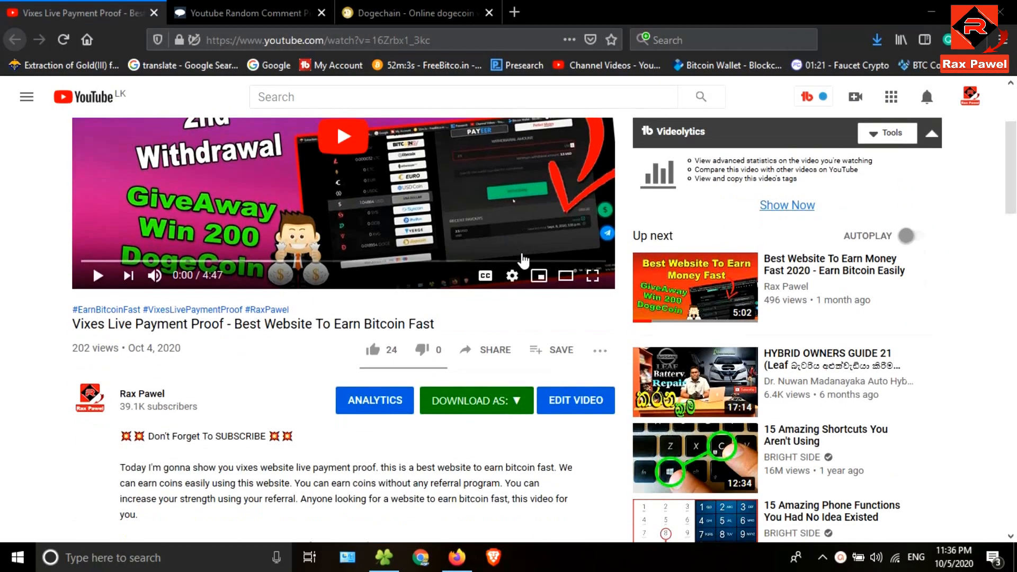
Copy the giveaway video's share link and switch to the Comment Picker tab.
{"action": "left_click", "coordinate": [494, 350]}
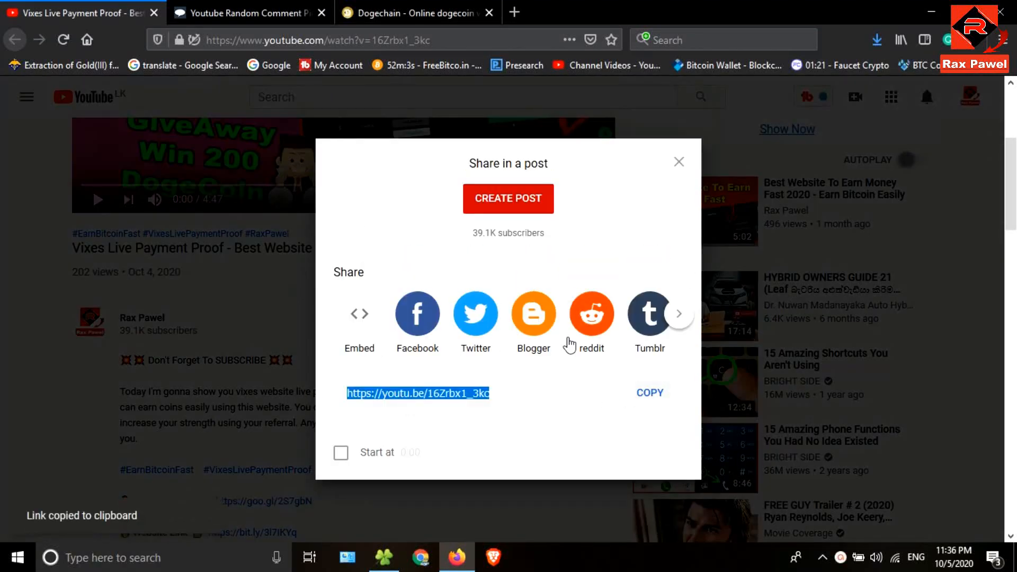
{"action": "left_click", "coordinate": [254, 13]}
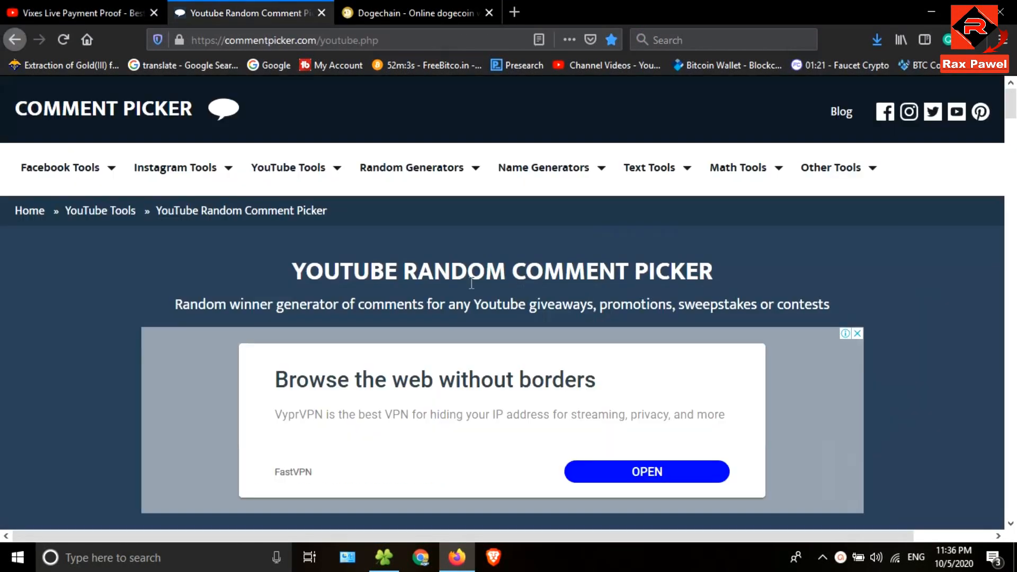
Fetch the giveaway video's 13 commenters in Comment Picker and start the raffle.
{"action": "scroll", "scroll_direction": "down", "scroll_amount": 3}
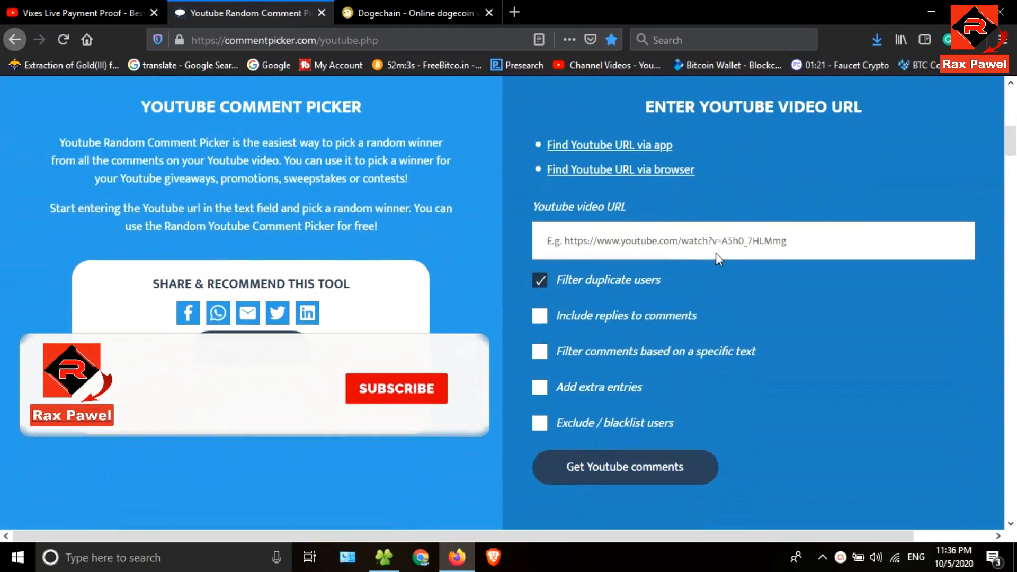
{"action": "left_click", "coordinate": [625, 462]}
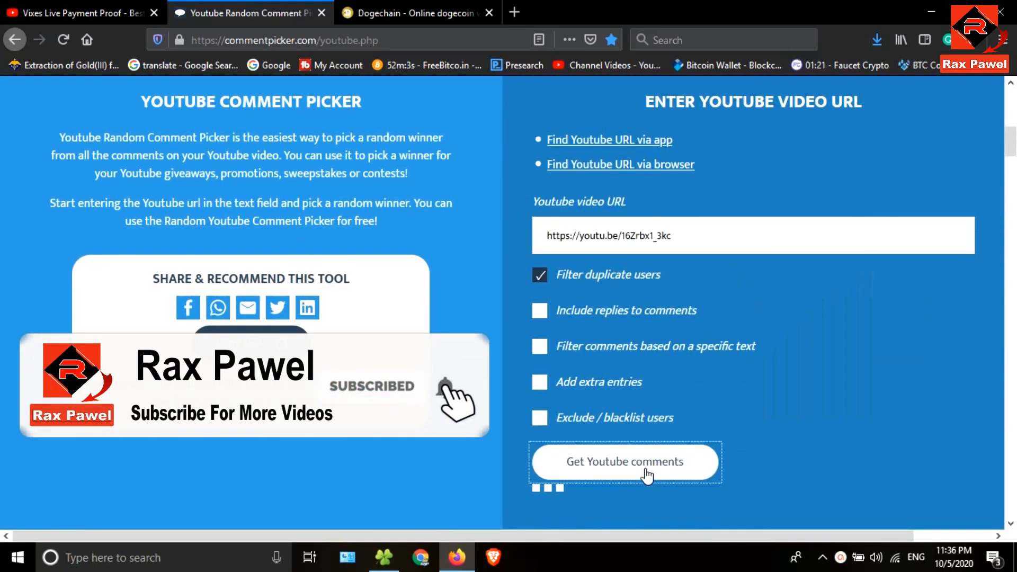
{"action": "left_click", "coordinate": [625, 462]}
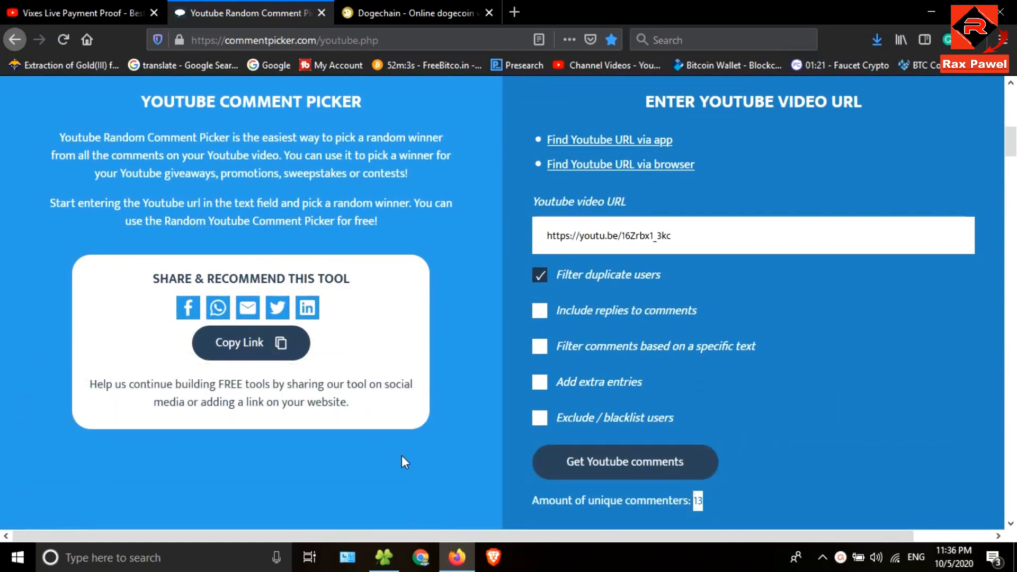
{"action": "scroll", "scroll_direction": "down", "scroll_amount": 3}
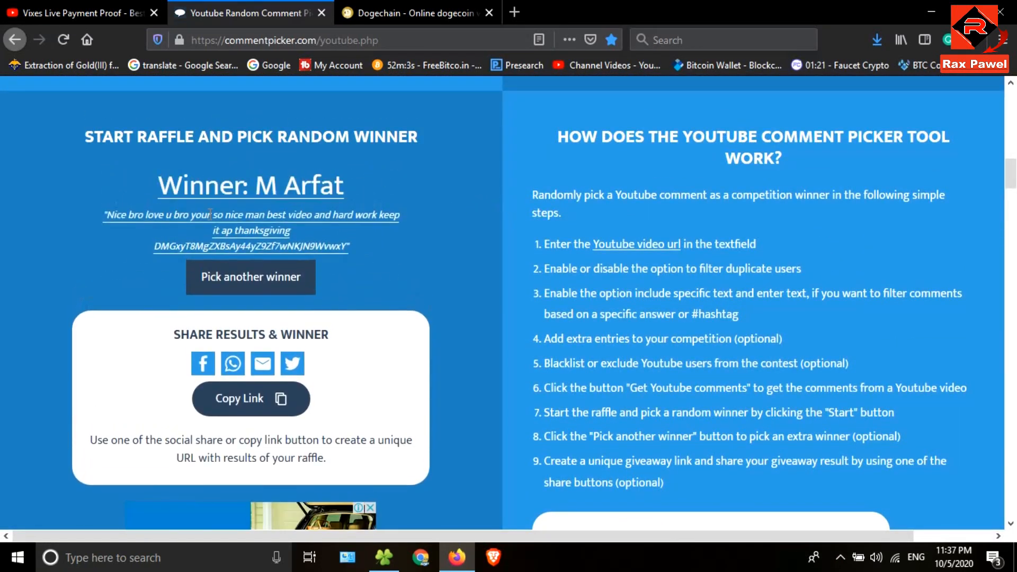
Copy the first winner's Dogecoin address, then draw a second random winner.
{"action": "right_click", "coordinate": [251, 246]}
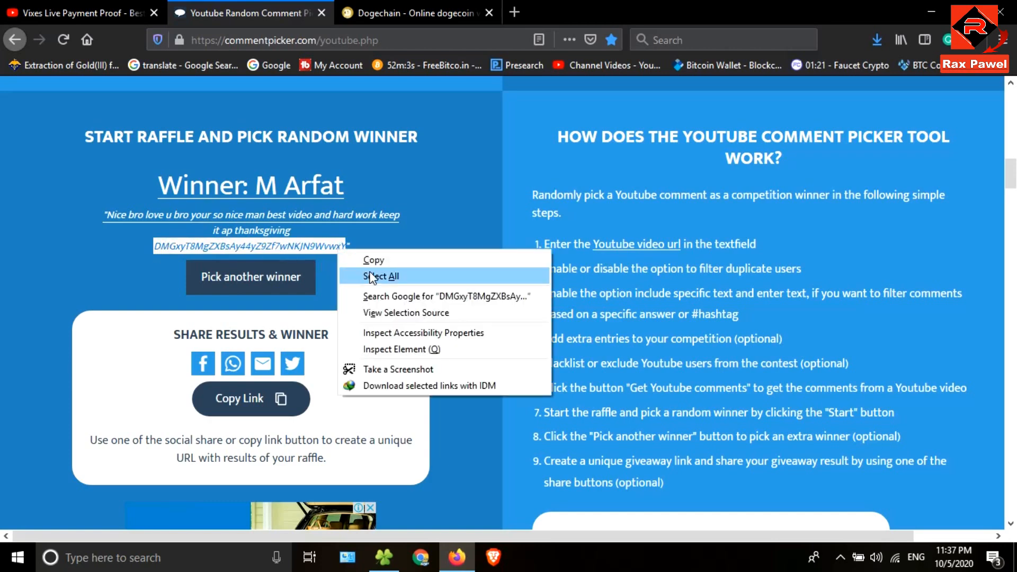
{"action": "left_click", "coordinate": [414, 13]}
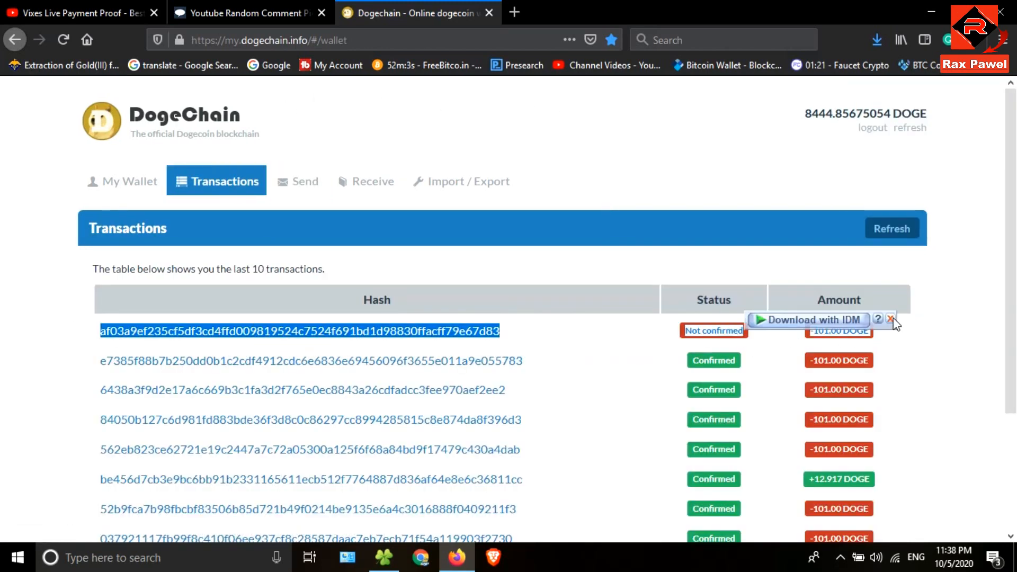
{"action": "left_click", "coordinate": [249, 13]}
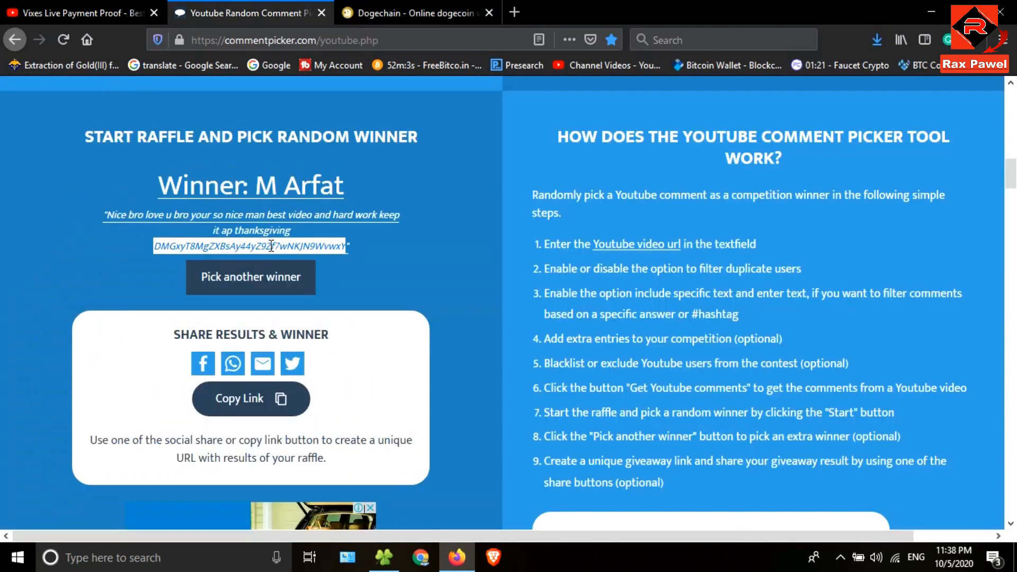
{"action": "left_click", "coordinate": [250, 278]}
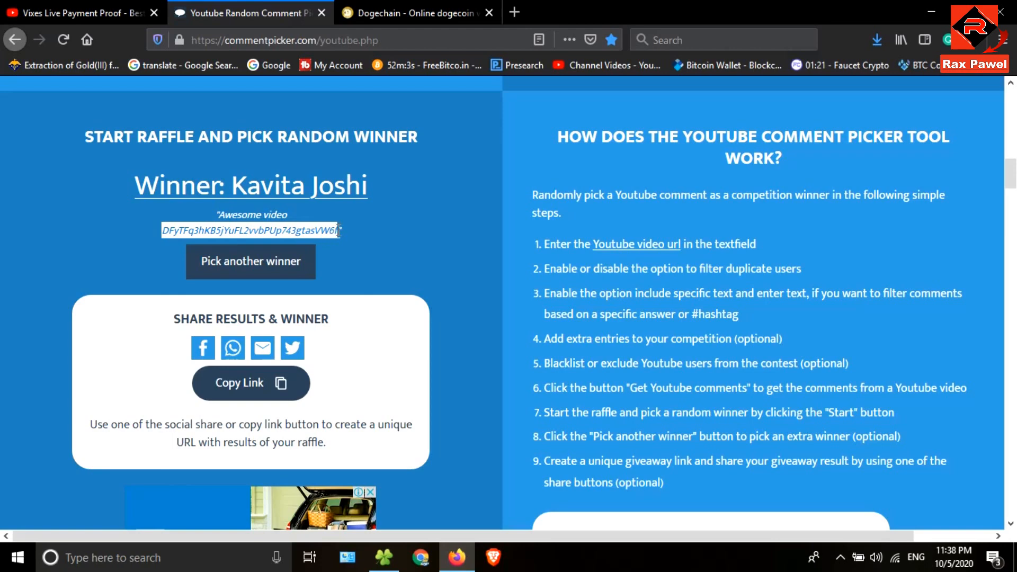
Review Dogechain's Transactions page with the unconfirmed 101 DOGE payout, then scroll the Trust Wallet token list.
{"action": "left_click", "coordinate": [415, 14]}
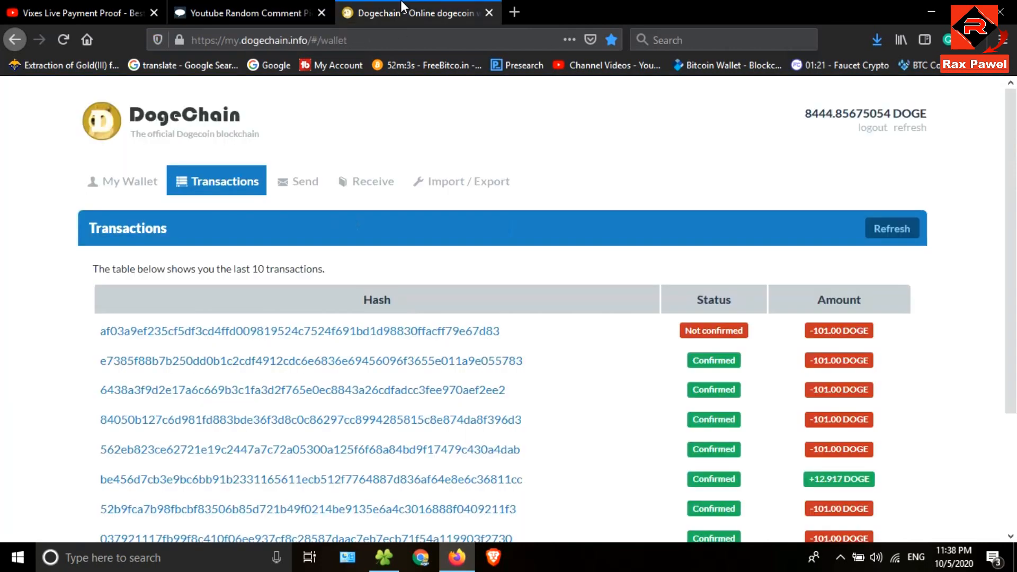
{"action": "left_click", "coordinate": [304, 181]}
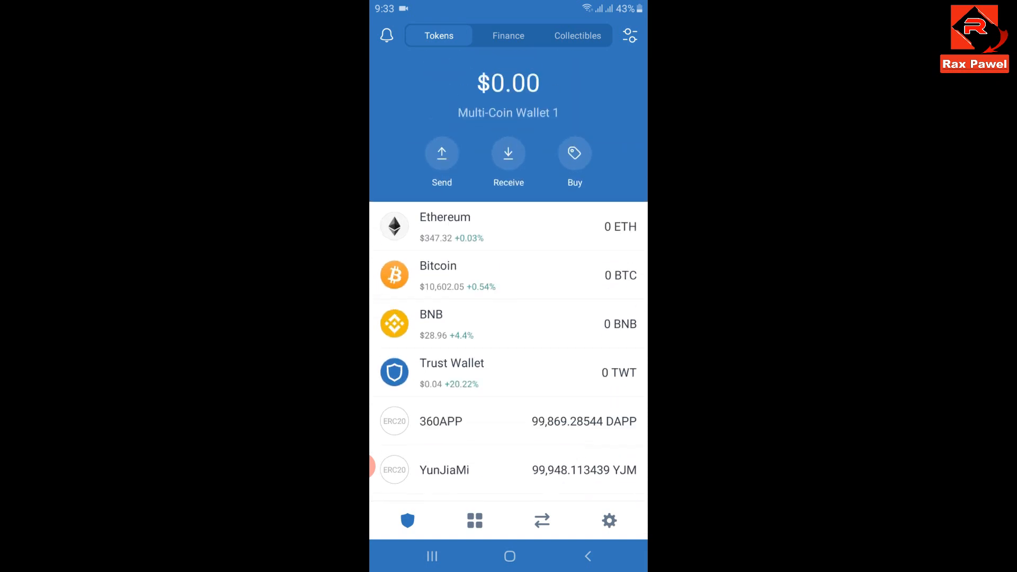
{"action": "scroll", "scroll_direction": "down", "scroll_amount": 3}
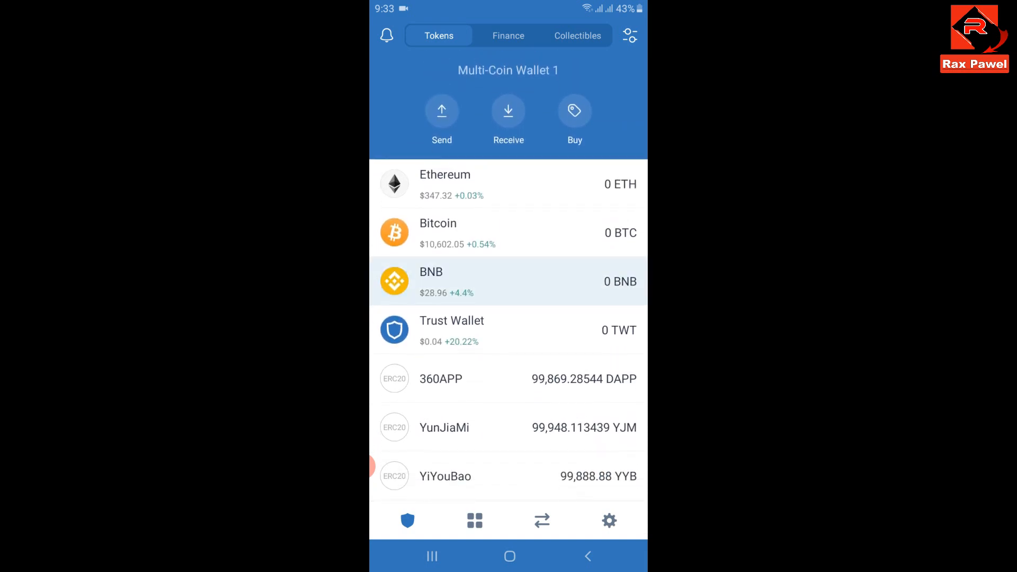
{"action": "scroll", "scroll_direction": "down", "scroll_amount": 3}
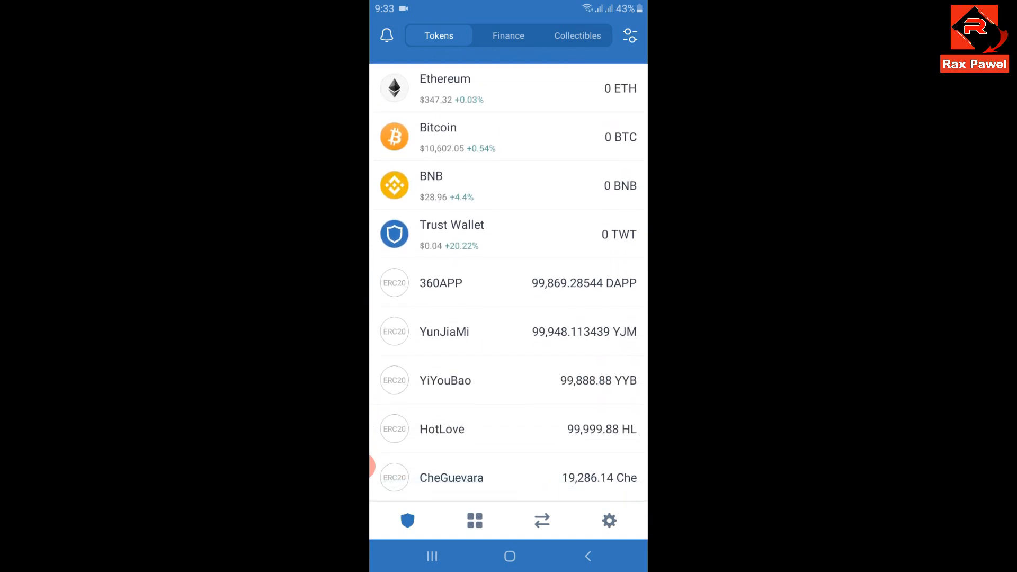